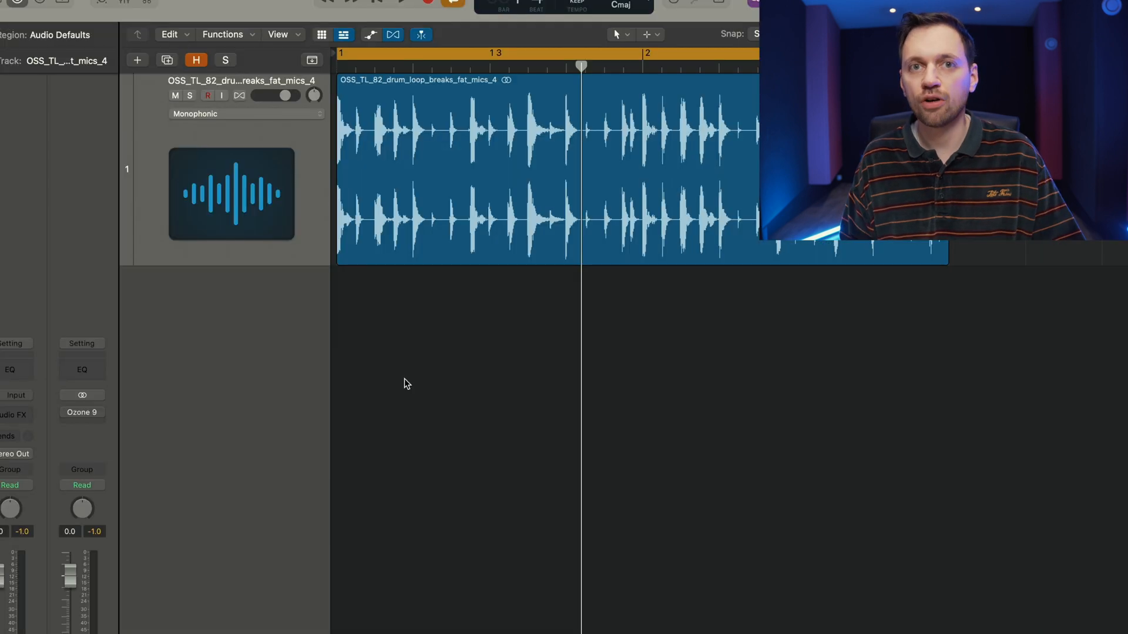
pyautogui.moveTo(420, 343)
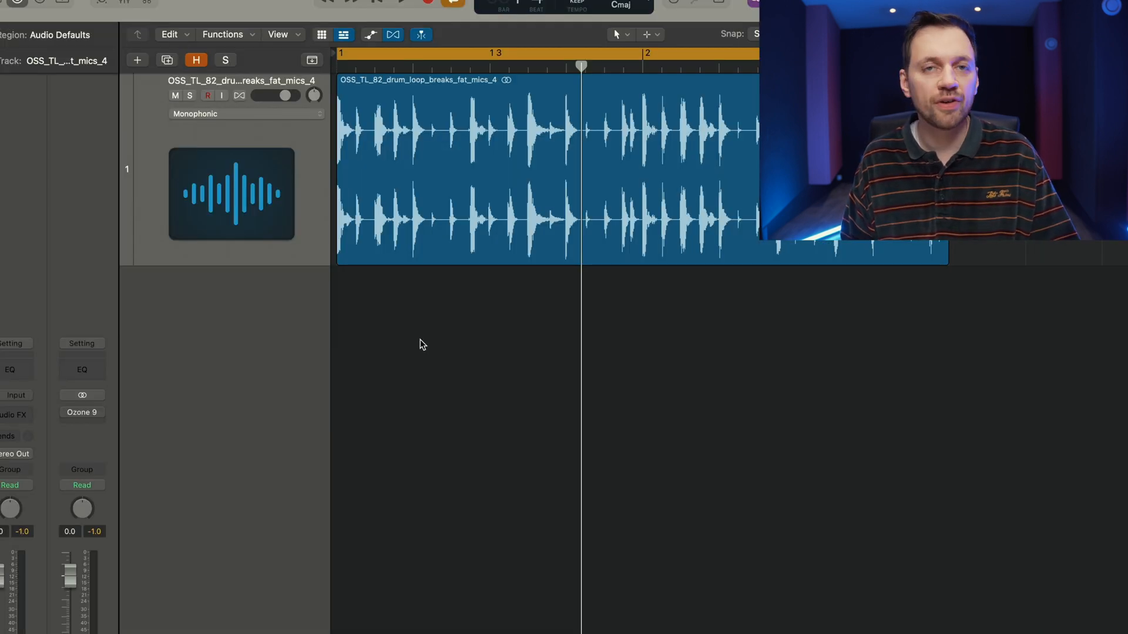
# - Drag the drum loop into the empty track area and choose Drum Machine Designer as the new track
pyautogui.moveTo(461, 166); pyautogui.dragTo(460, 360)
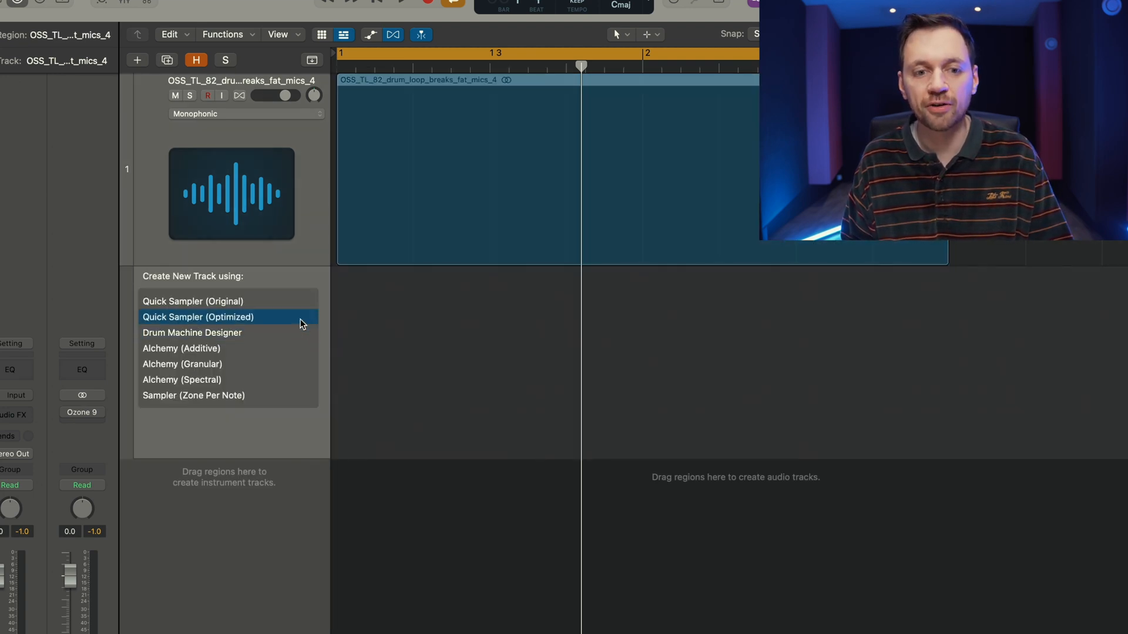
pyautogui.click(192, 332)
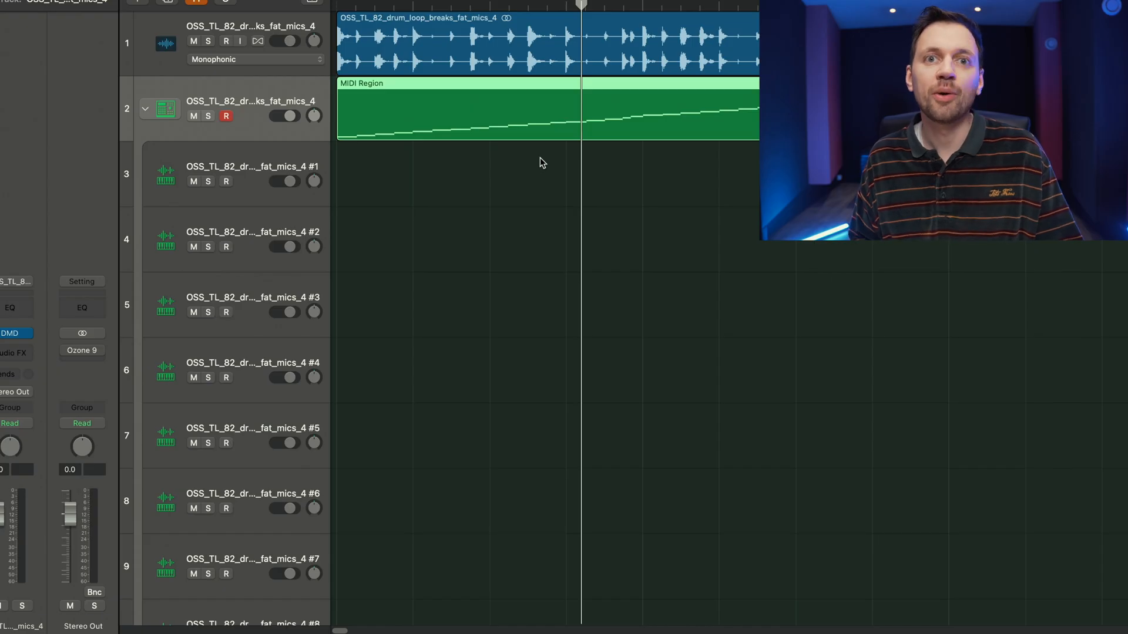
pyautogui.scroll(-3)
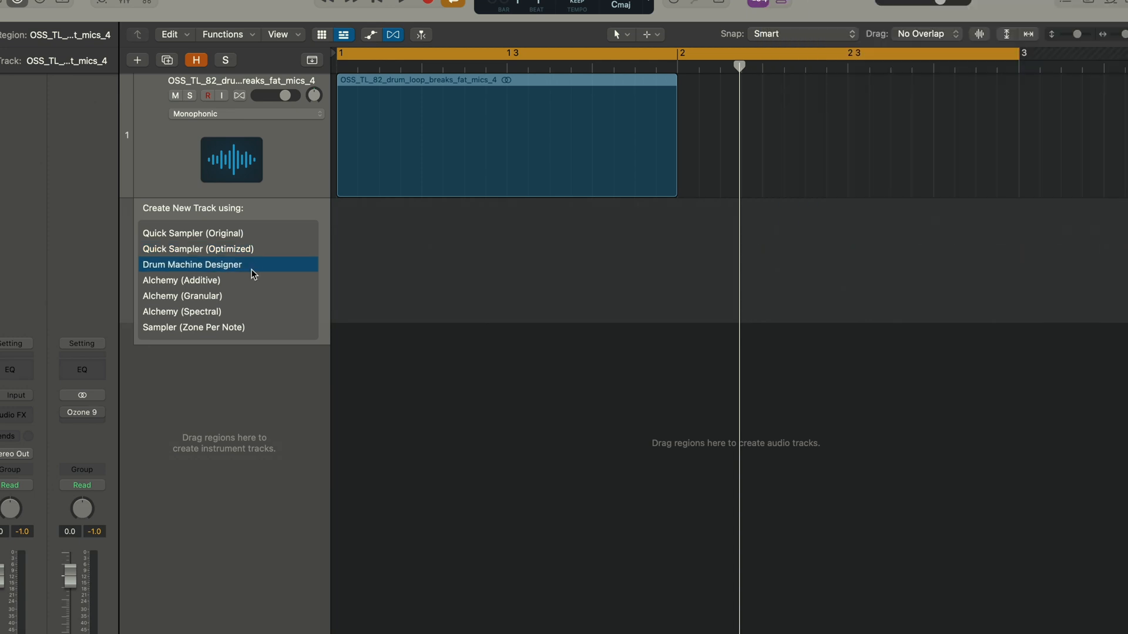
# - Choose Drum Machine Designer again to slice the loop into a second kit with its MIDI region
pyautogui.click(191, 264)
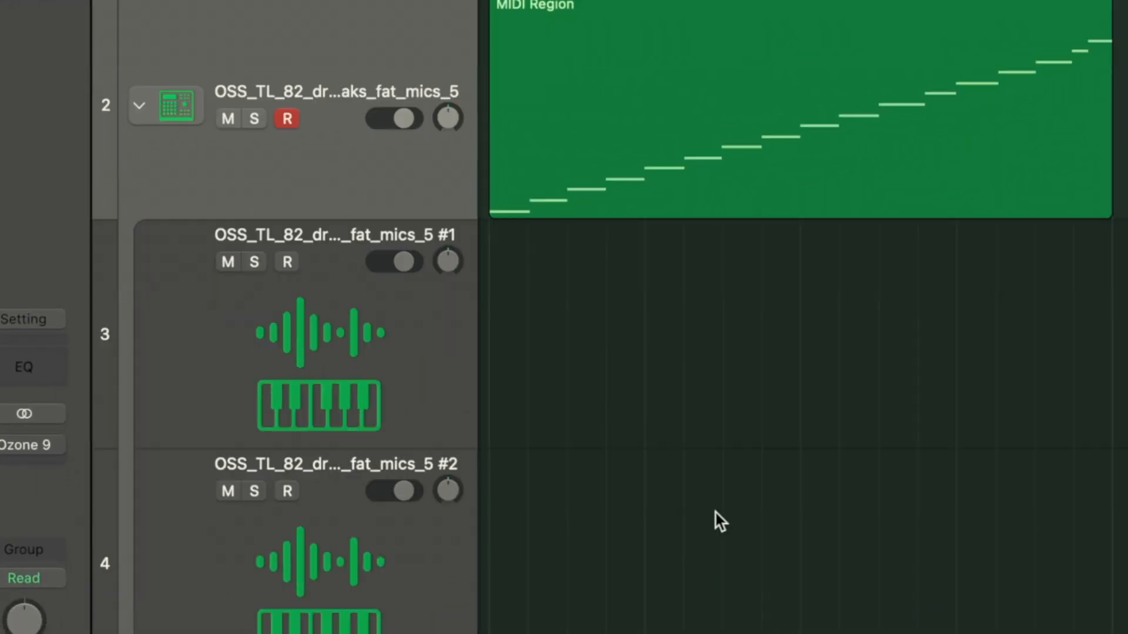
pyautogui.scroll(-3)
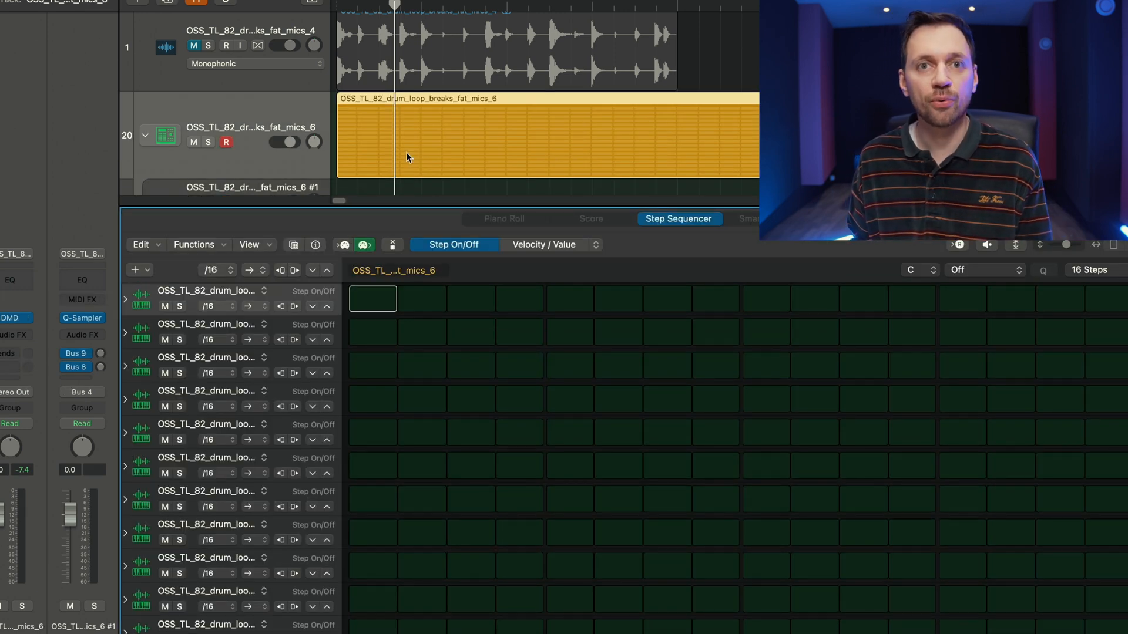
# - Scroll the editor to view the fat_mics_6 kit pattern in the 16-step sequencer grid
pyautogui.scroll(-3)
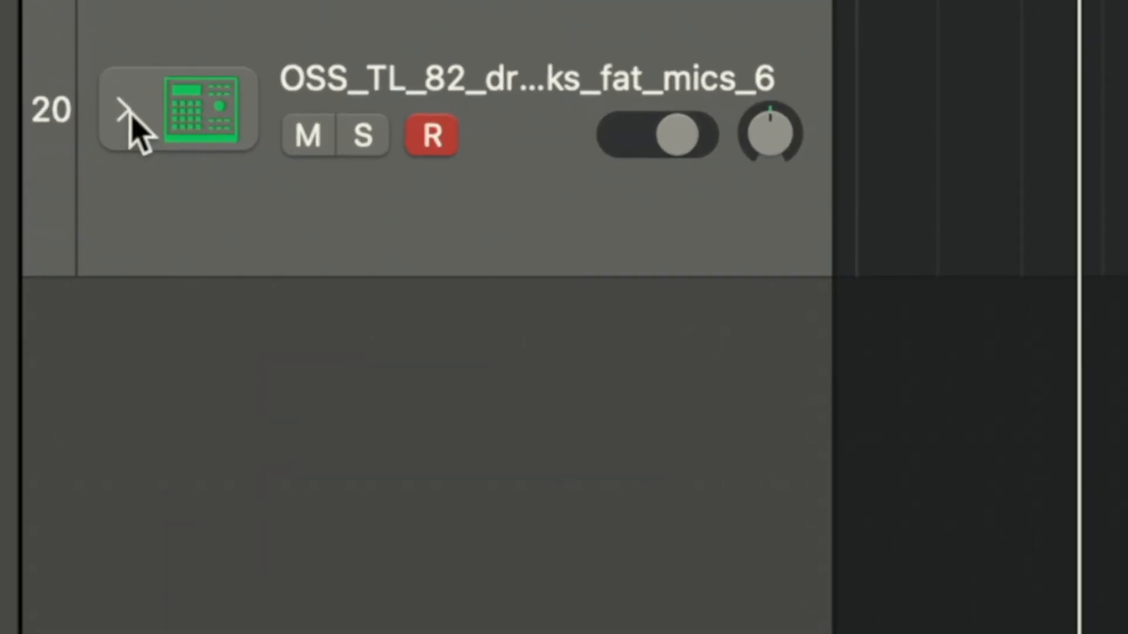
# - Reveal the kit's slice sub-tracks, toggle Musical Typing to audition them, and rename the first slice Kick
pyautogui.click(123, 111)
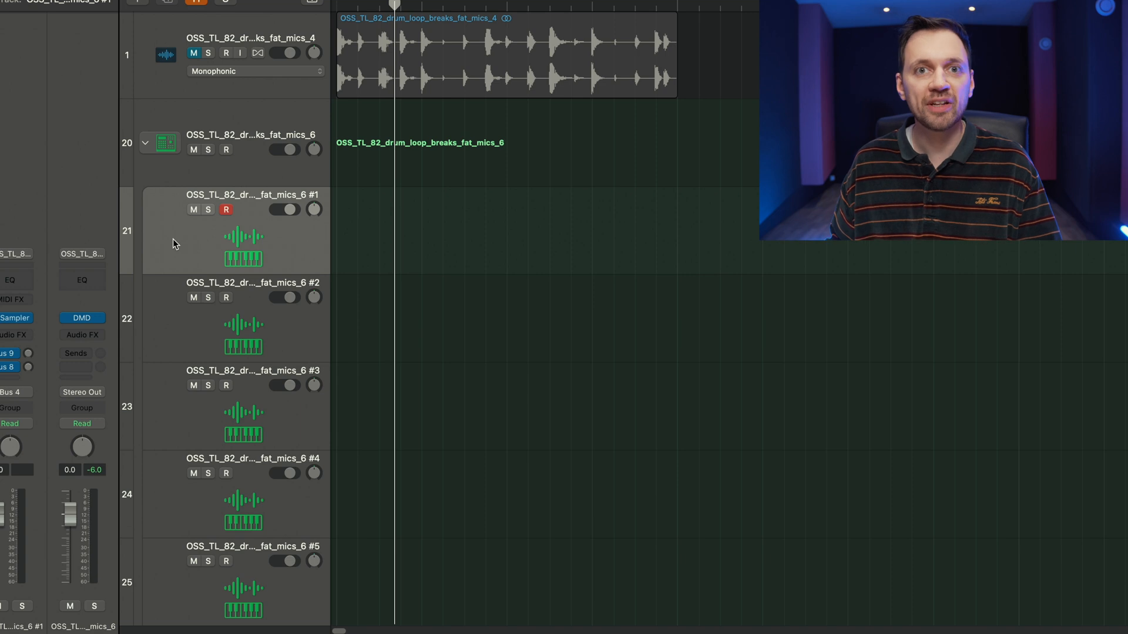
pyautogui.press('cmd+k')
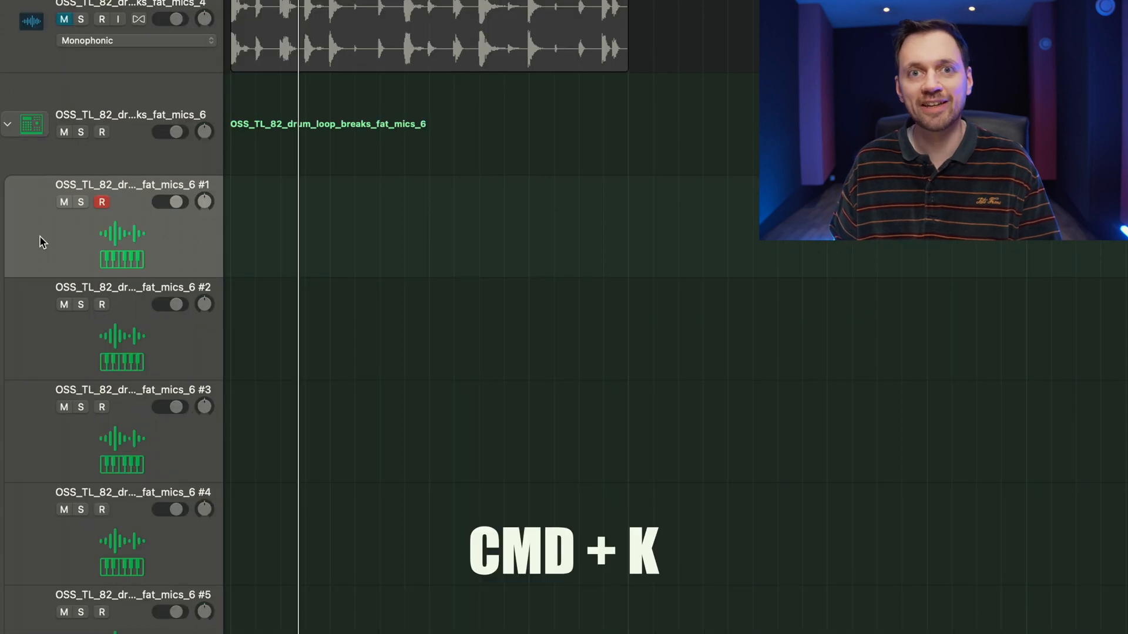
pyautogui.press('cmd+k')
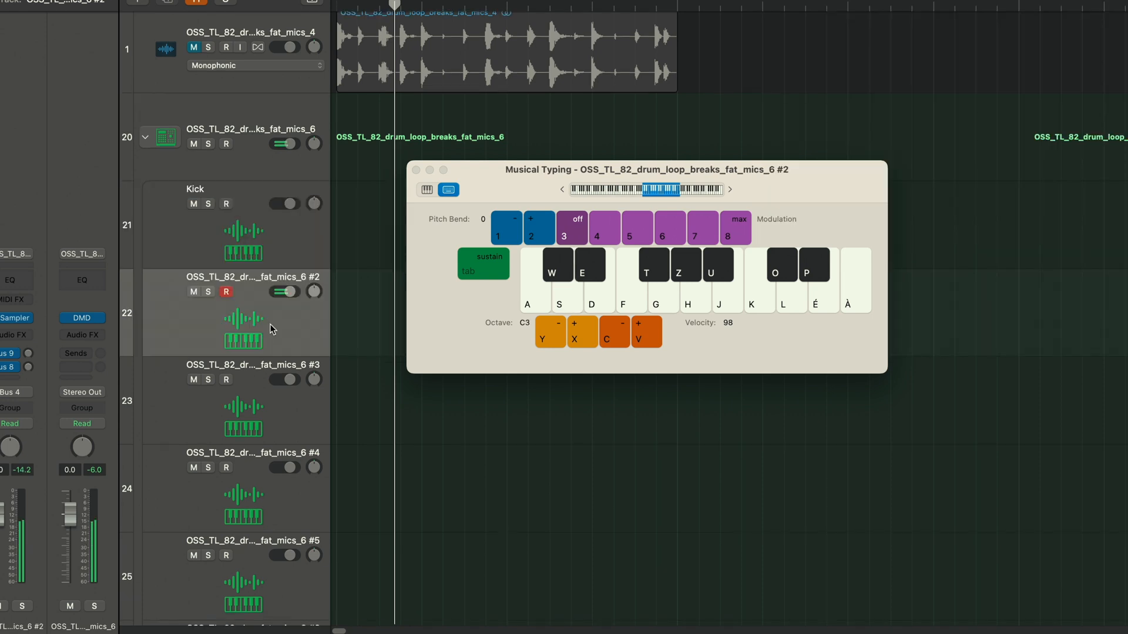
pyautogui.moveTo(254, 336)
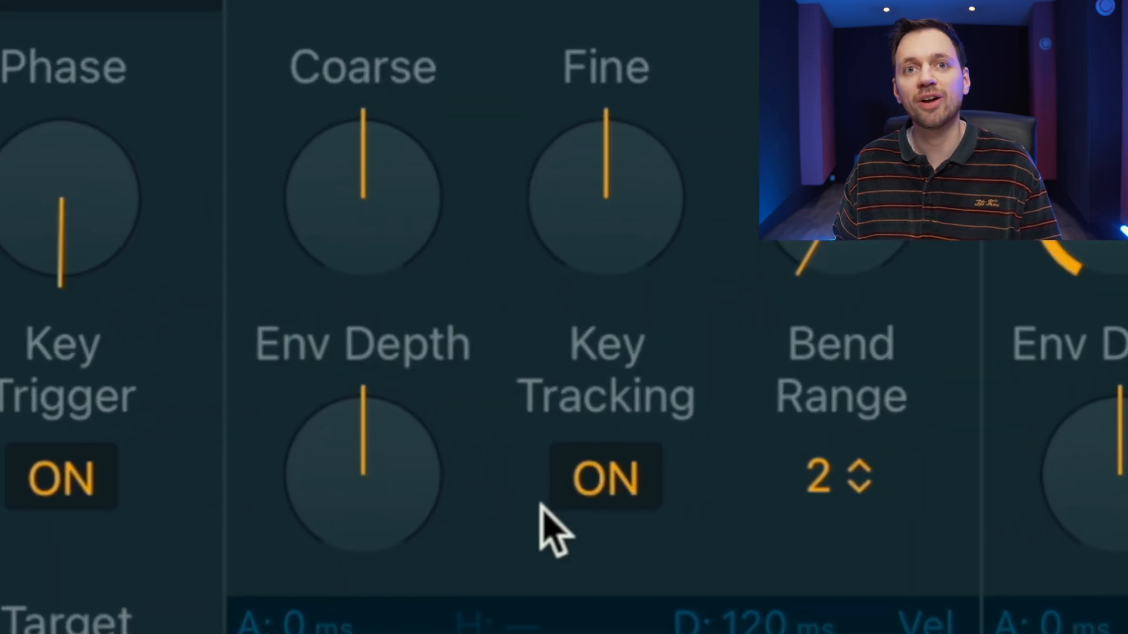
pyautogui.click(606, 477)
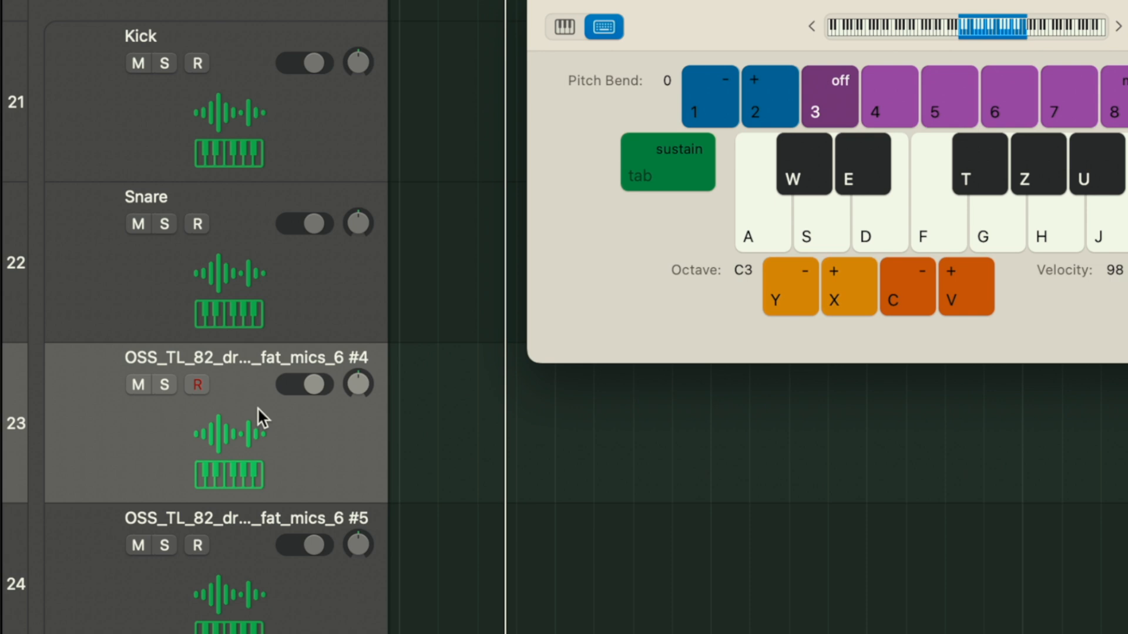
# - Rename further slice tracks after their sounds, including a Kick name and HH 2
pyautogui.click(197, 384)
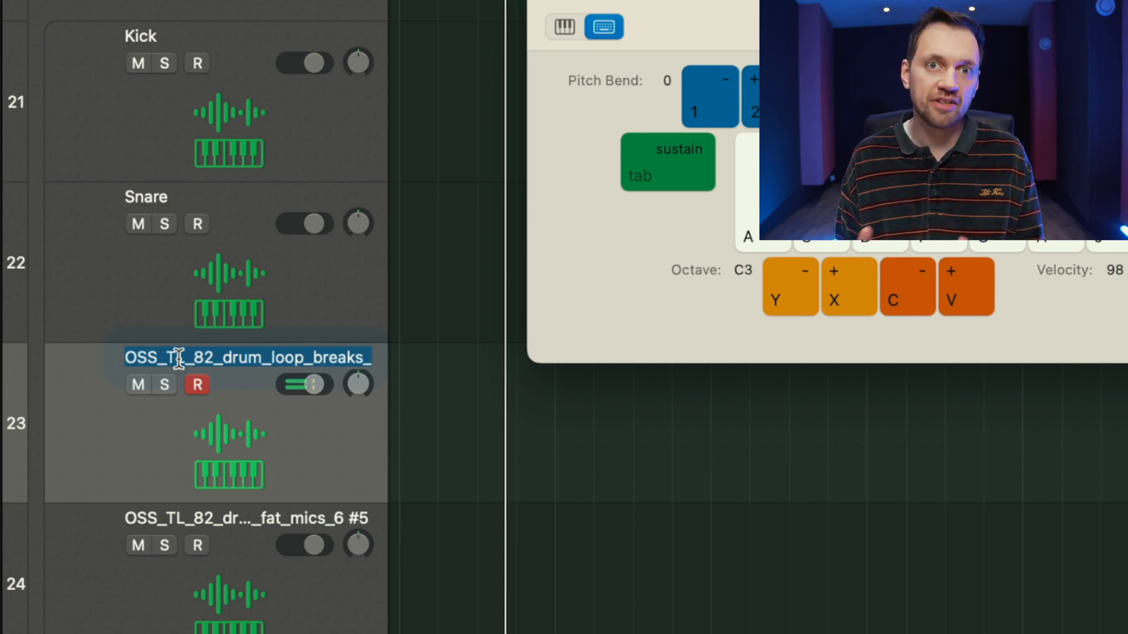
pyautogui.write('Ki')
pyautogui.click(247, 519)
pyautogui.write('Snare 2')
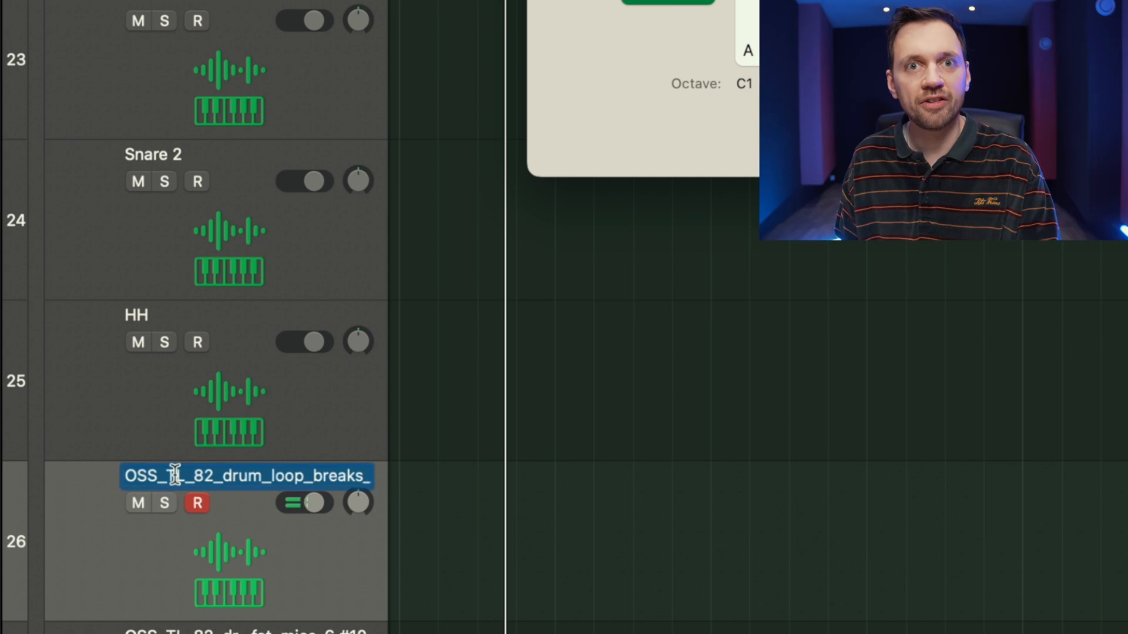
pyautogui.write('HH 2')
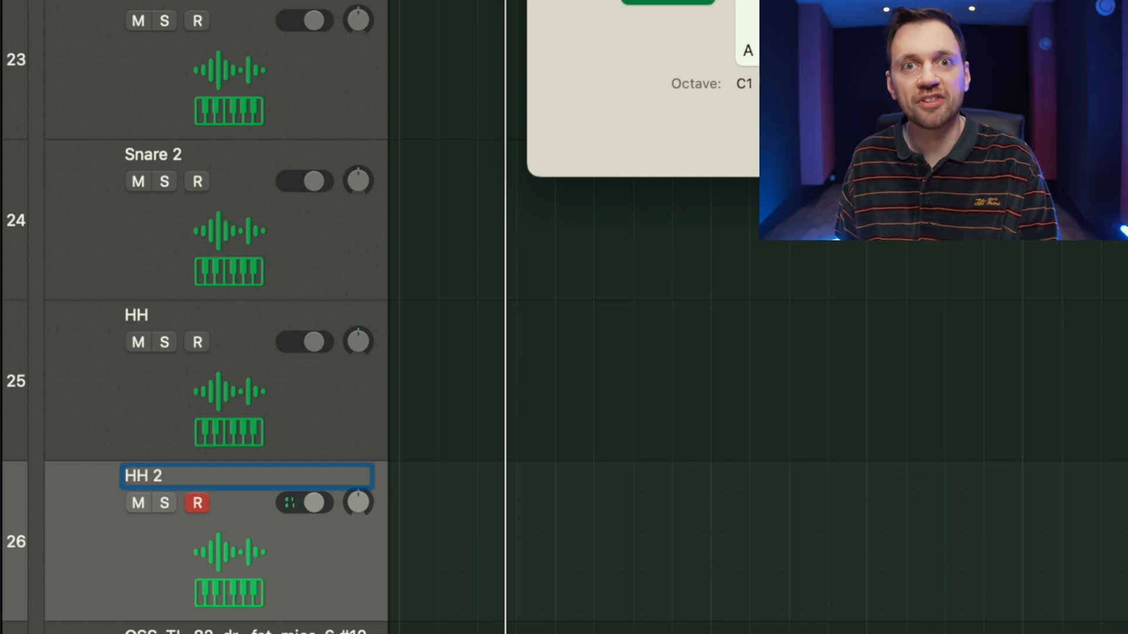
pyautogui.scroll(-3)
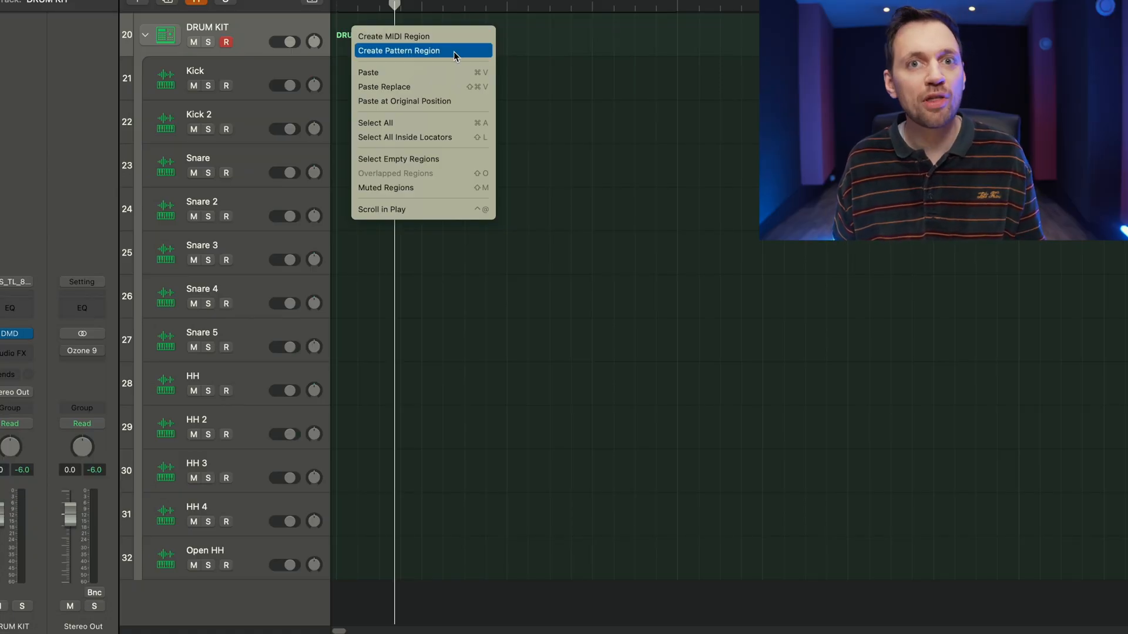
# - Create a pattern region on the DRUM KIT track
pyautogui.click(400, 51)
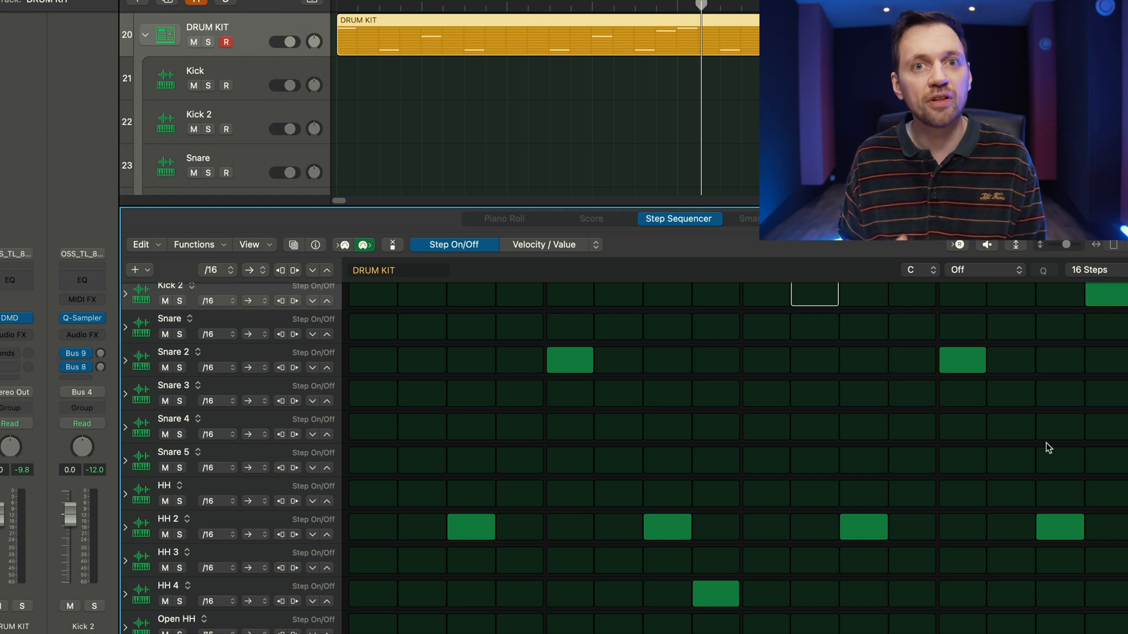
# - Enable a hi-hat step and toggle a Snare step in the 16-step pattern
pyautogui.click(420, 552)
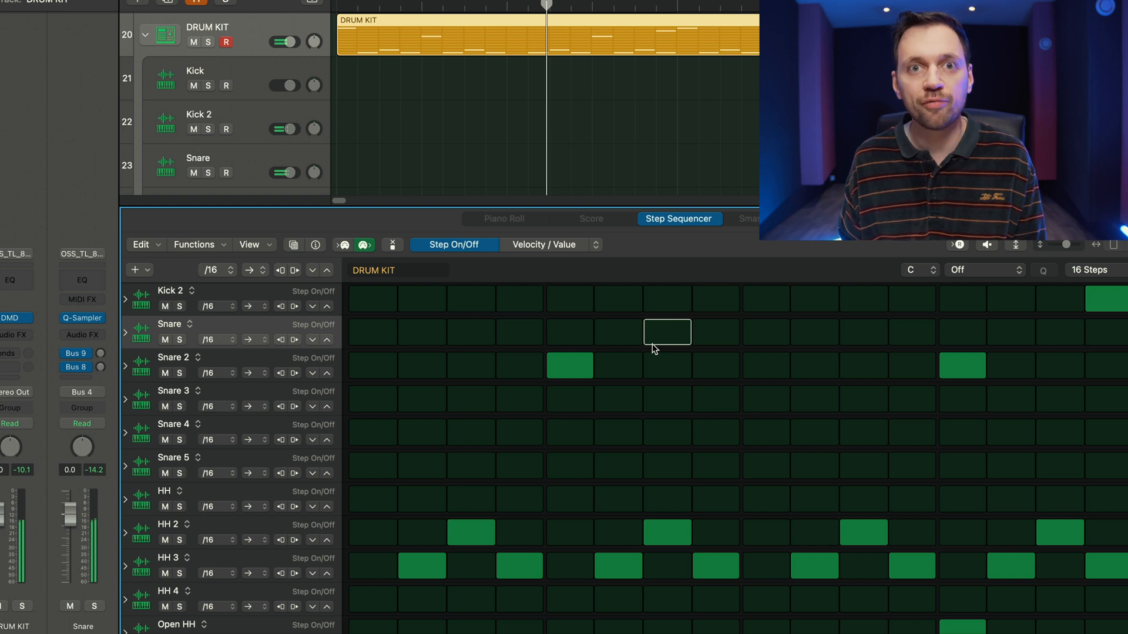
pyautogui.click(666, 432)
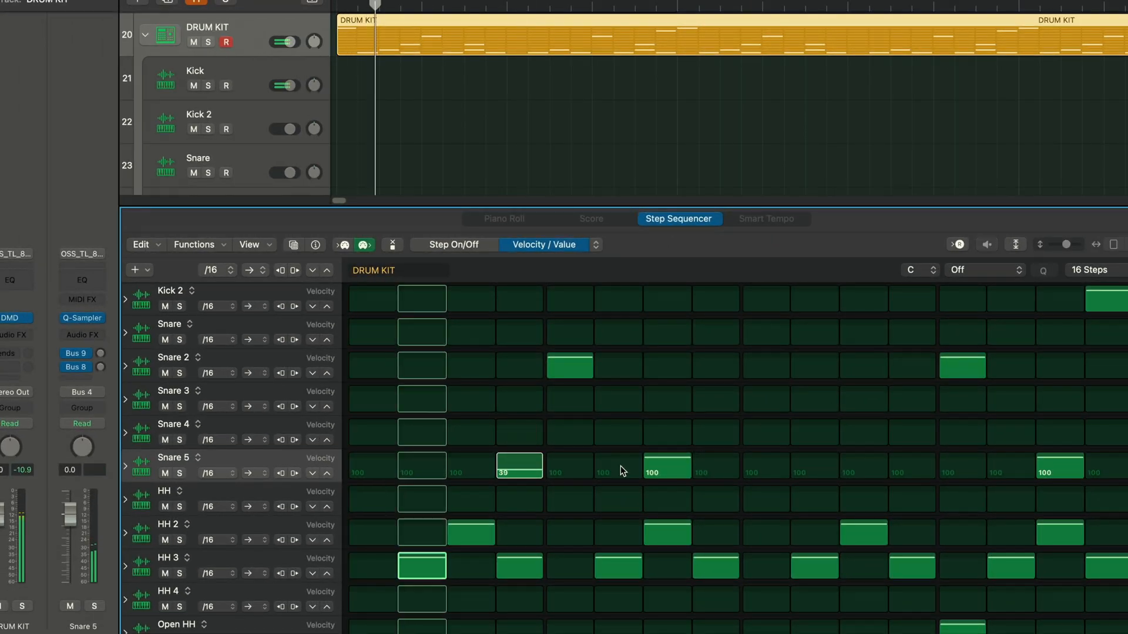
# - Drag two Snare 5 steps down to lowered velocities for quiet ghost hits
pyautogui.moveTo(1057, 466); pyautogui.dragTo(1057, 488)
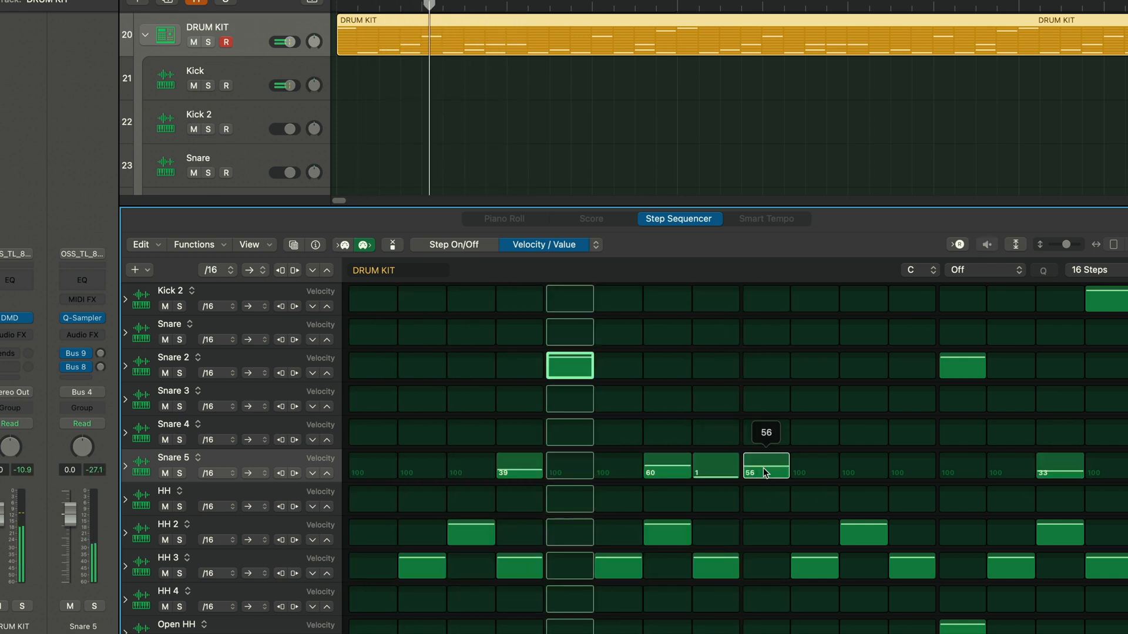
pyautogui.moveTo(766, 464); pyautogui.dragTo(766, 504)
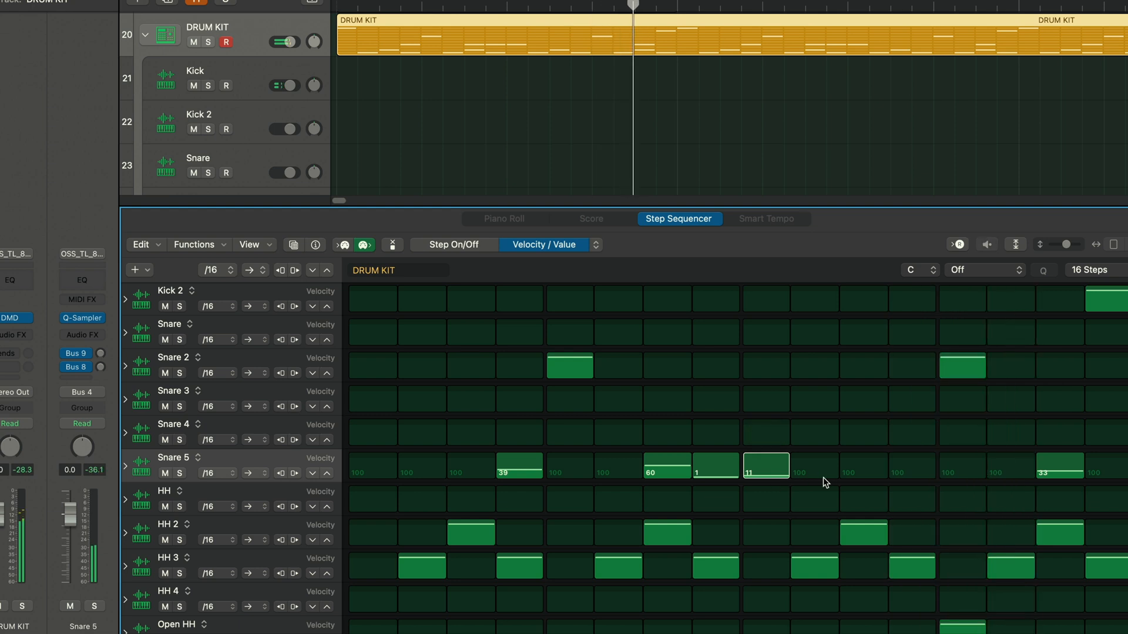